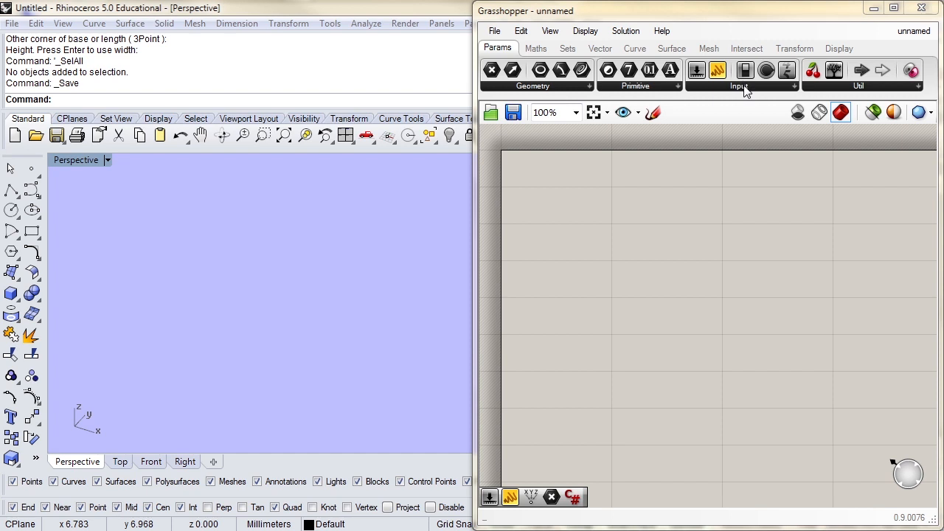
Show the list of input components from the Params toolbar.
click(741, 86)
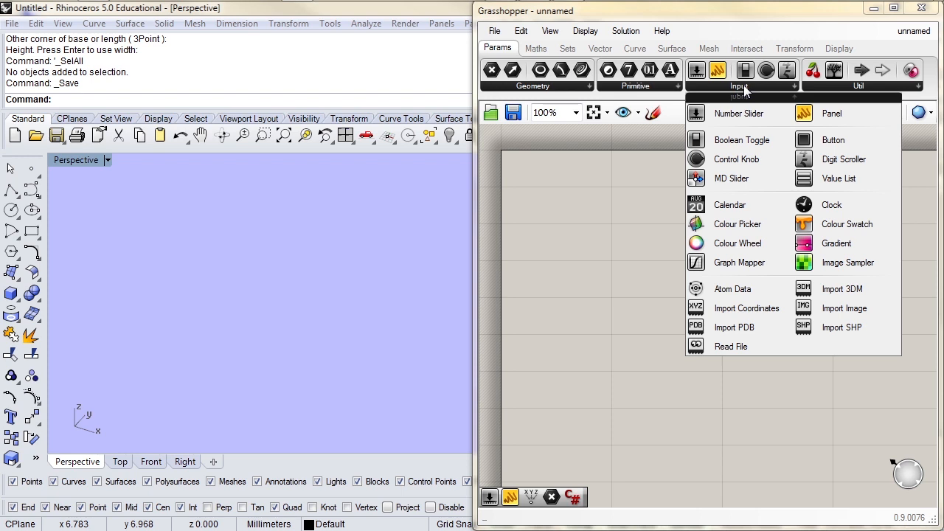
mouse_move(738, 112)
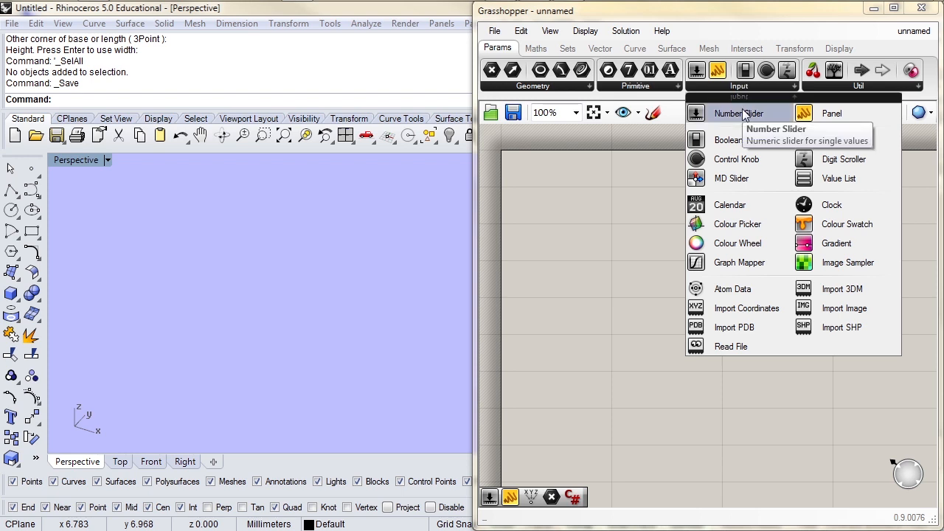
Place a number slider on the canvas and set its value to 0.550.
click(746, 112)
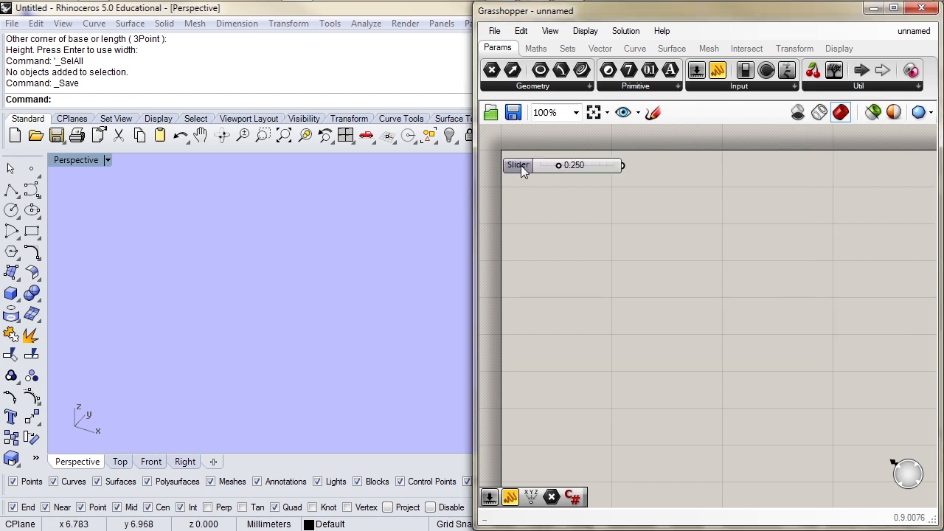
drag(558, 165, 523, 165)
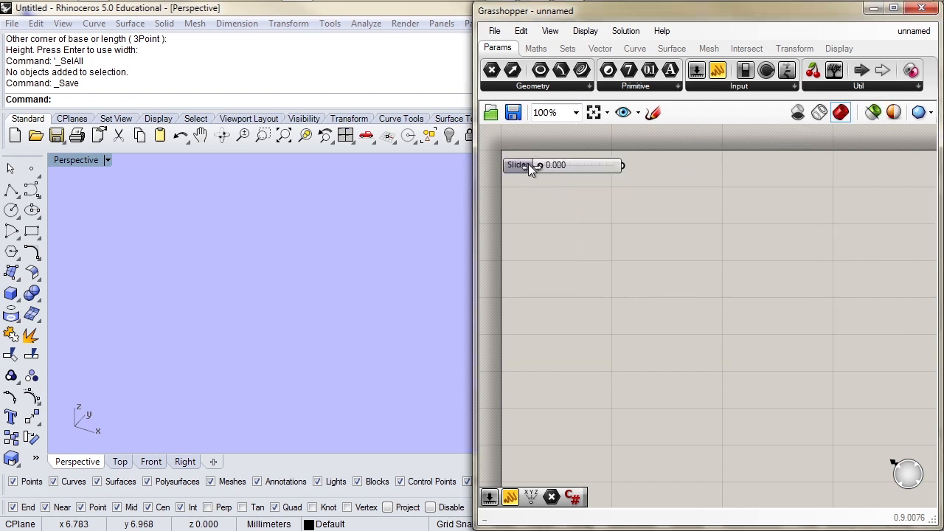
drag(529, 165, 581, 165)
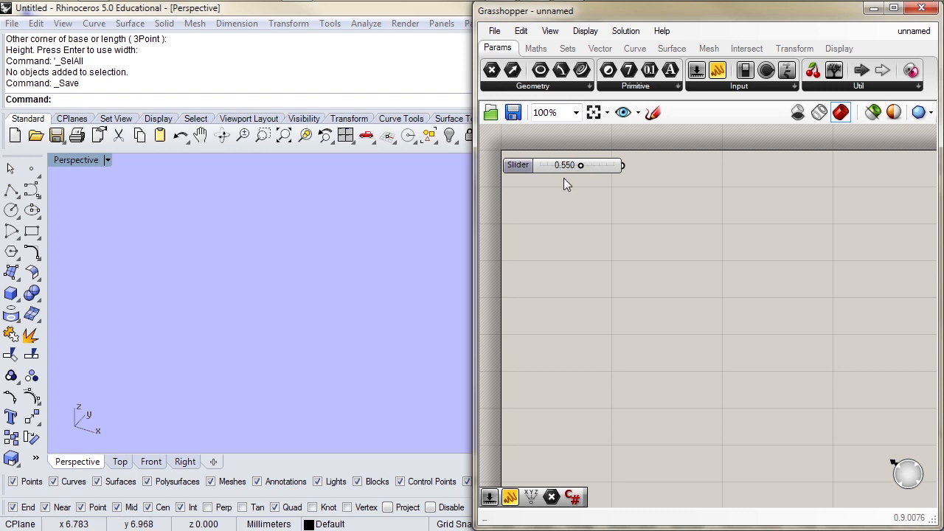
mouse_move(563, 207)
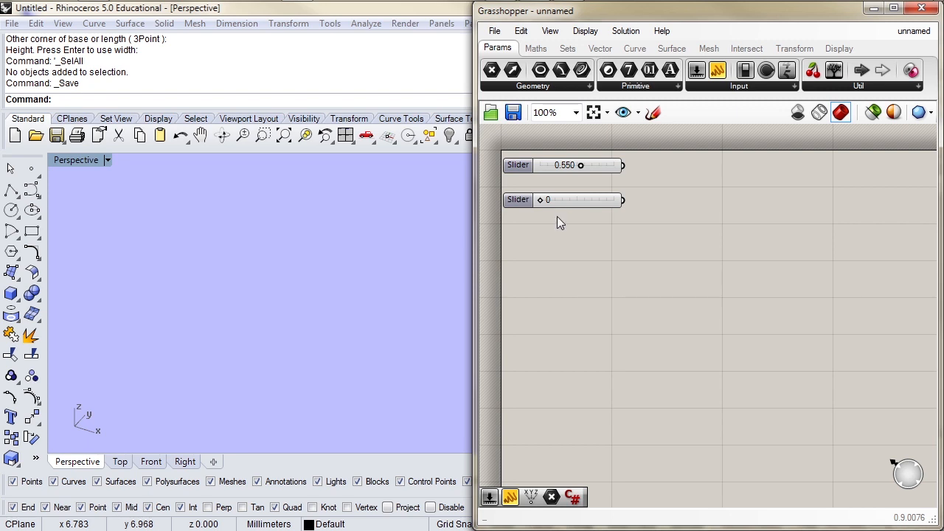
mouse_move(542, 205)
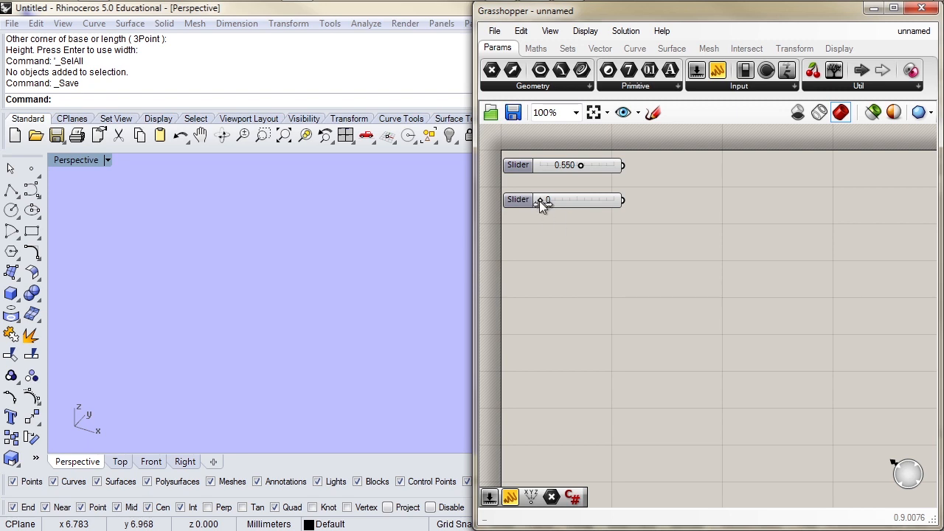
Set the second slider to 3 and the third slider to 6.3.
drag(545, 201, 562, 200)
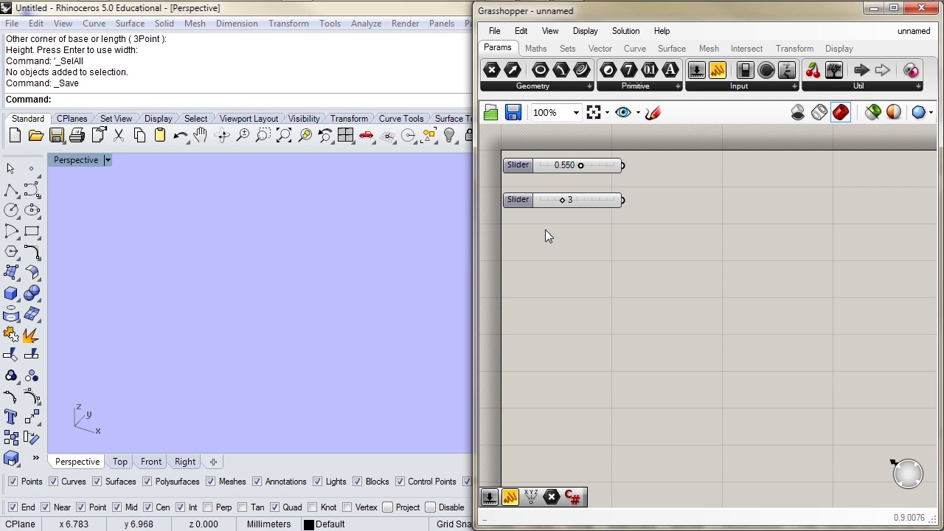
mouse_move(546, 247)
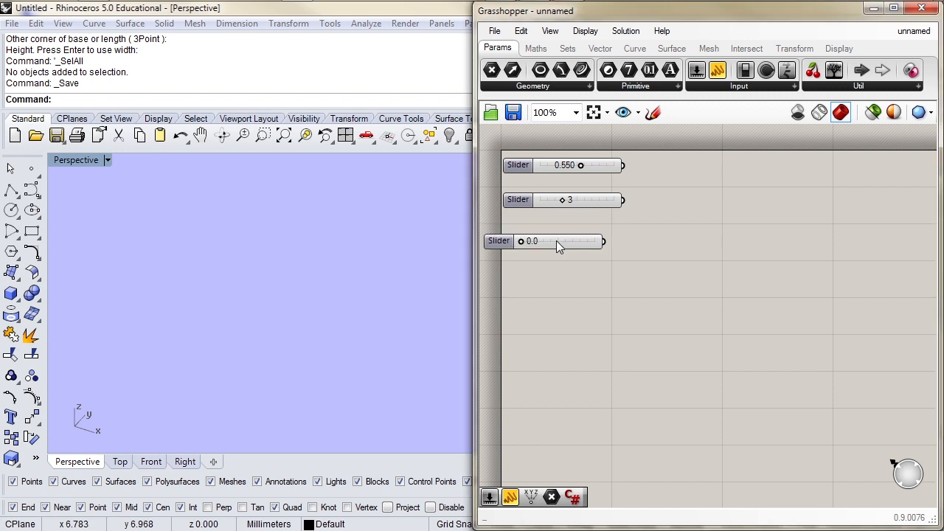
click(543, 242)
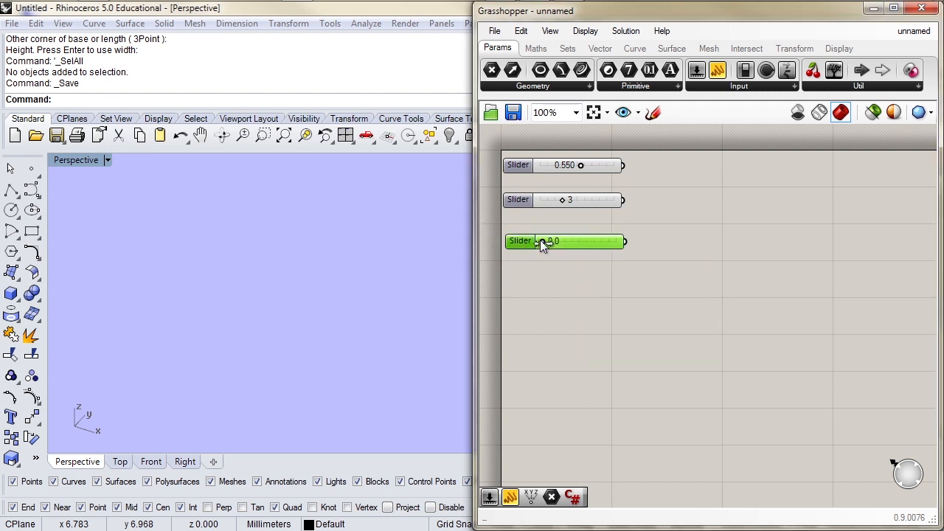
drag(542, 241, 590, 241)
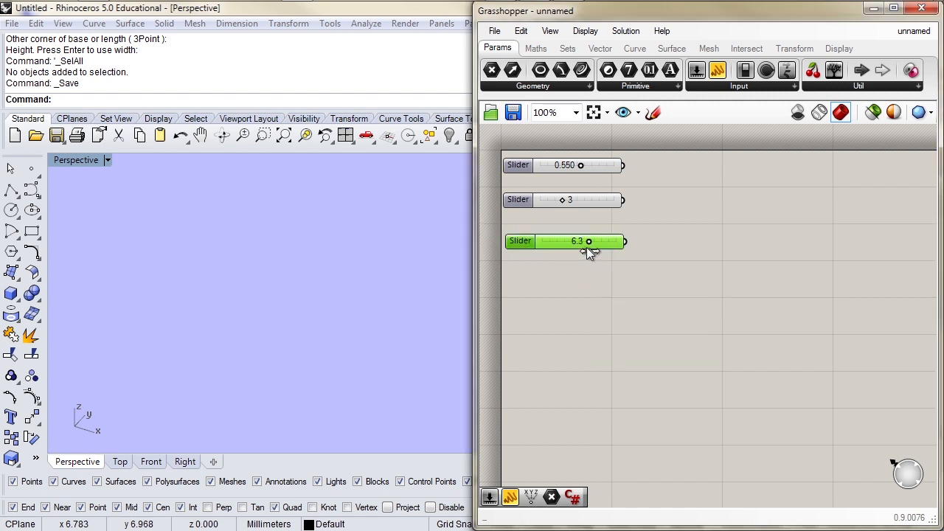
mouse_move(554, 291)
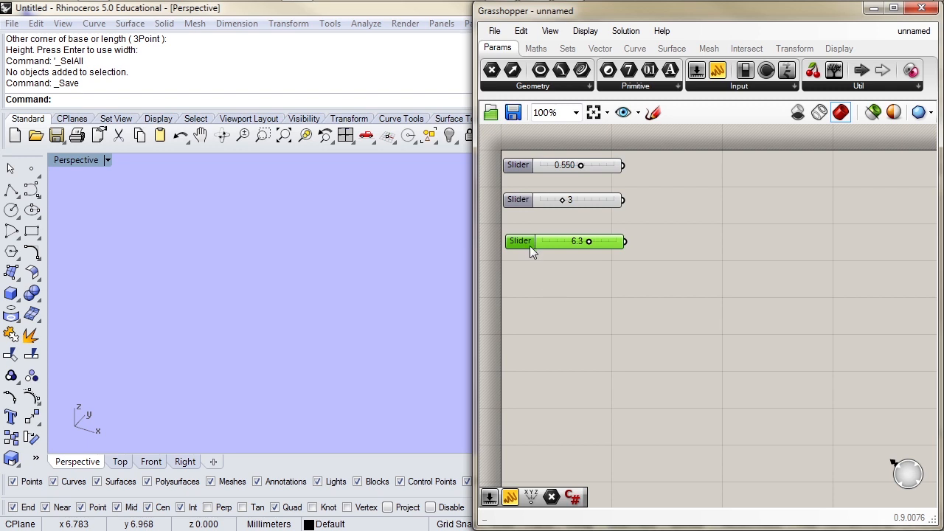
Name the third slider 'Very Important Slider!' with even rounding and adjust its value.
double_click(519, 242)
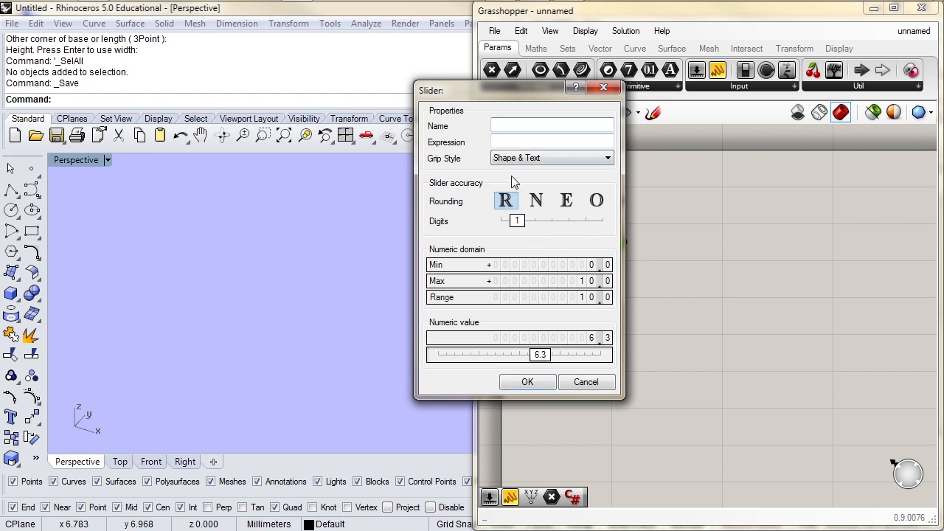
text(Very Important Slider!)
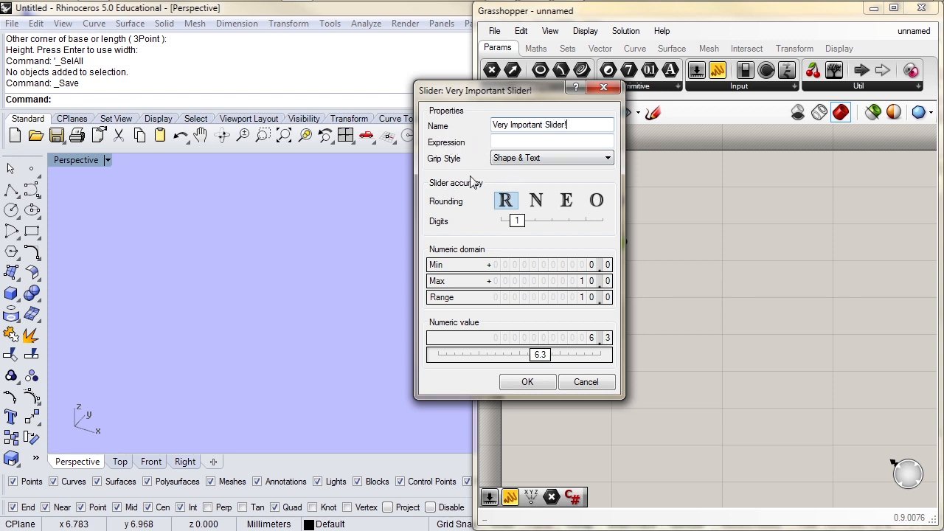
mouse_move(422, 182)
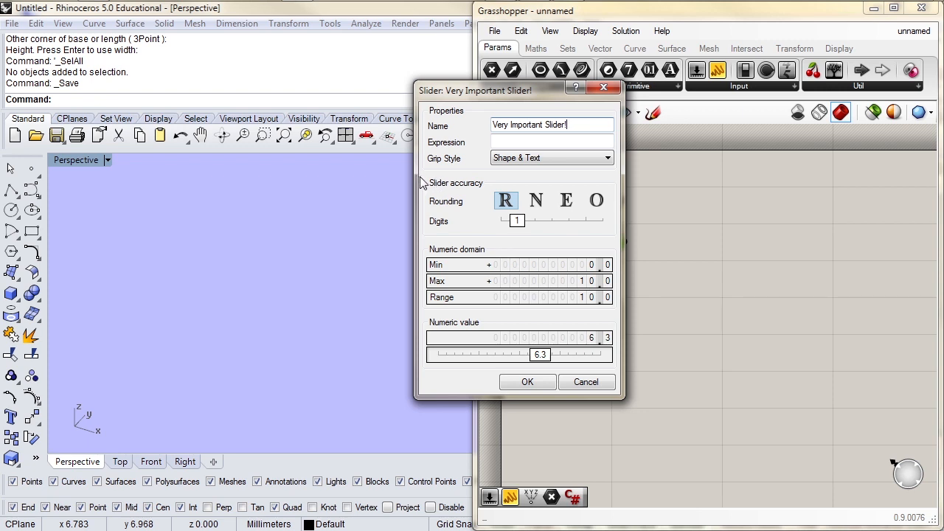
mouse_move(454, 206)
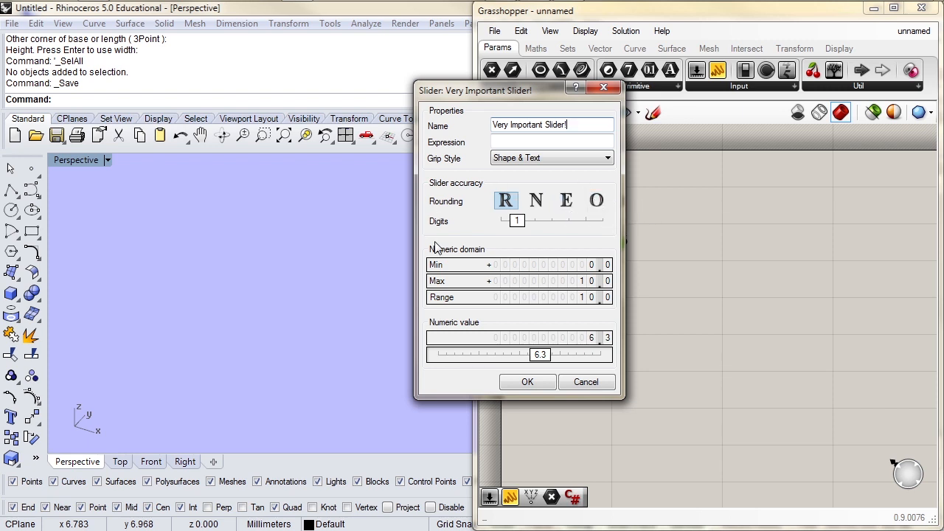
mouse_move(593, 265)
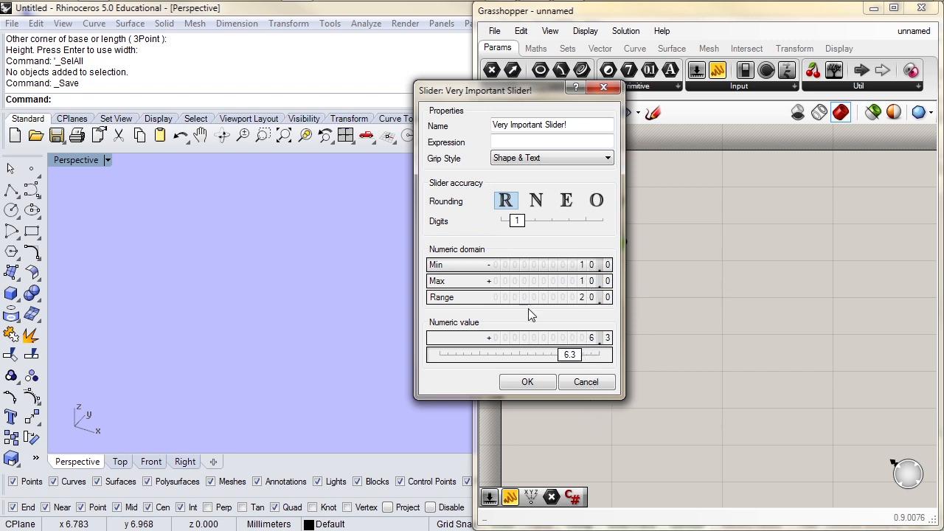
drag(568, 354, 534, 354)
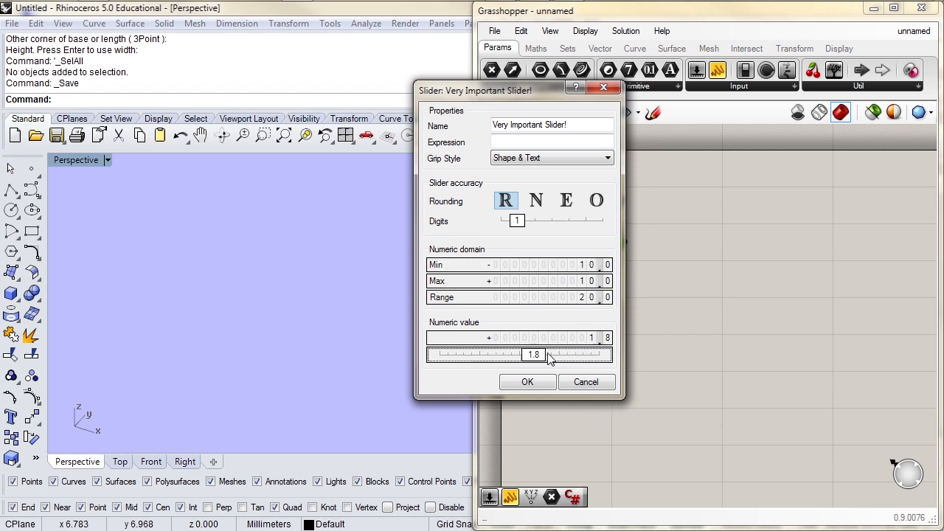
click(528, 381)
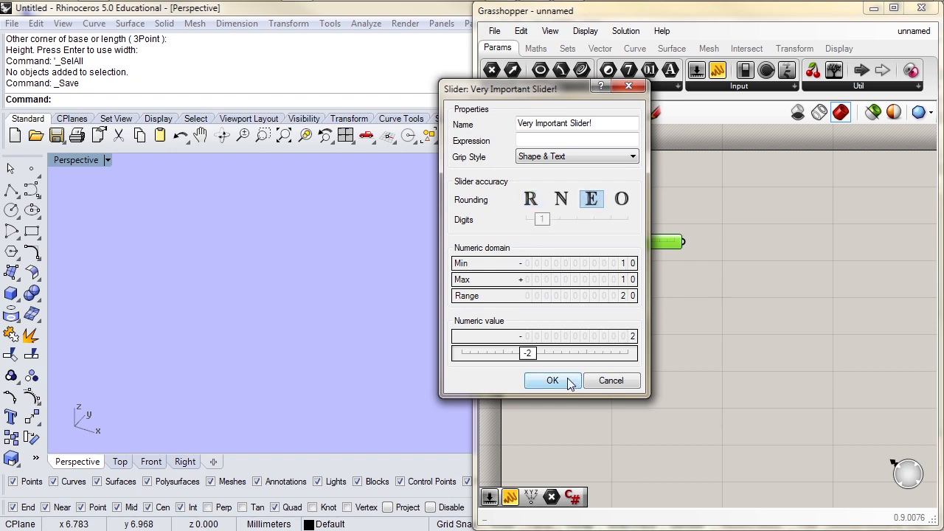
Apply the slider settings and set Very Important Slider! to -4.
click(551, 381)
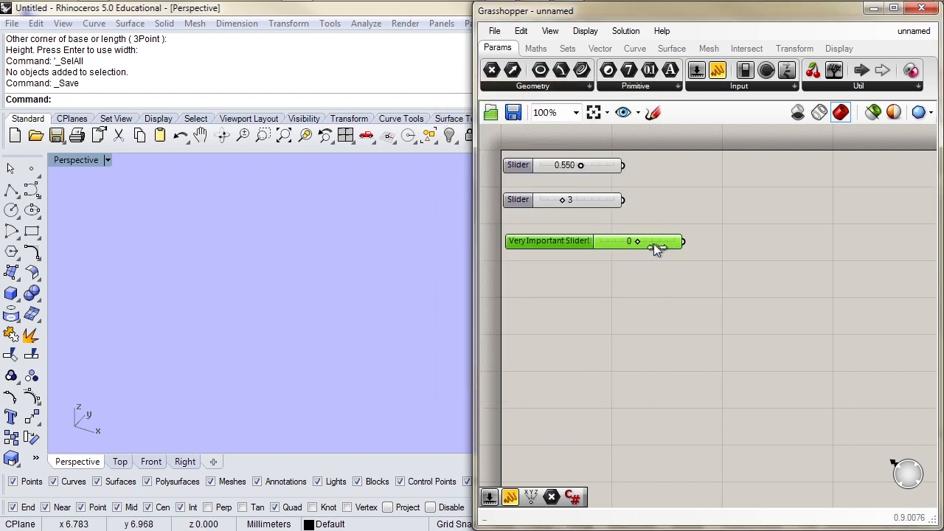
drag(656, 241, 622, 242)
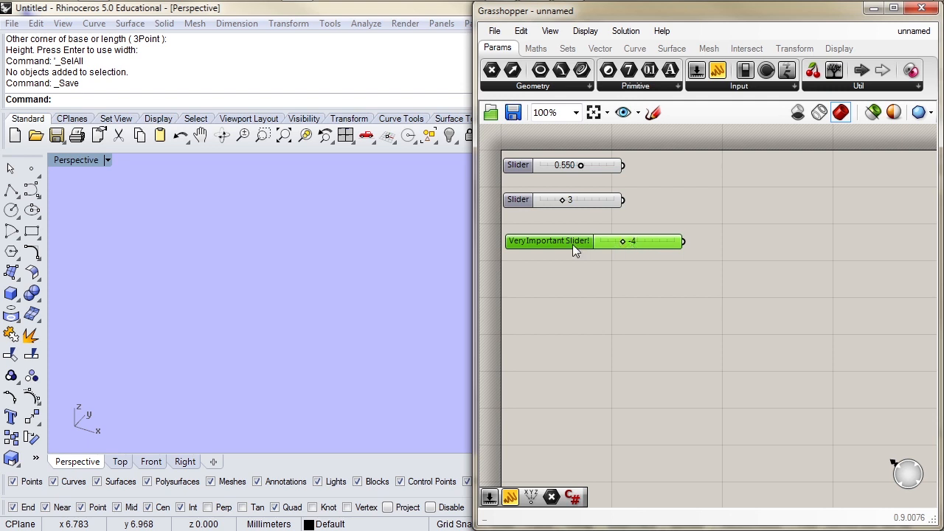
mouse_move(559, 276)
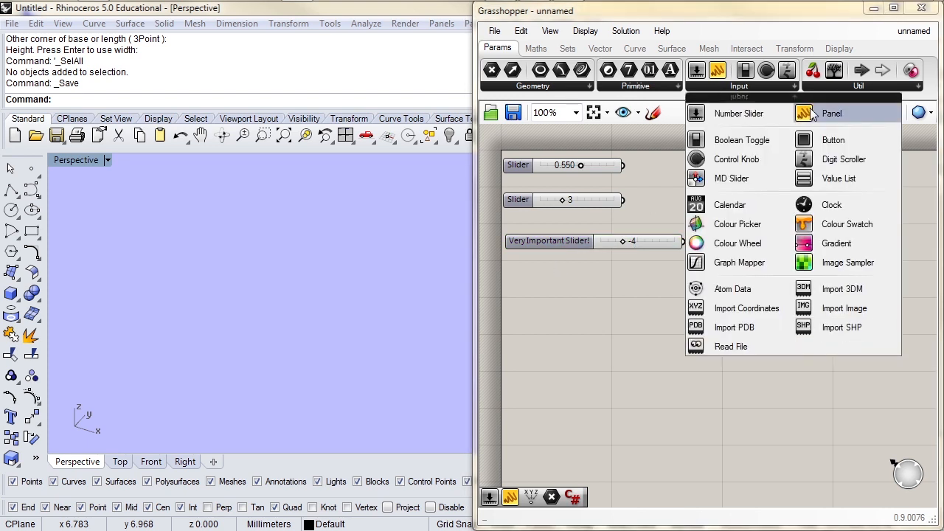
Add an empty panel and a second panel reading 'Hello World!' via canvas search.
click(832, 112)
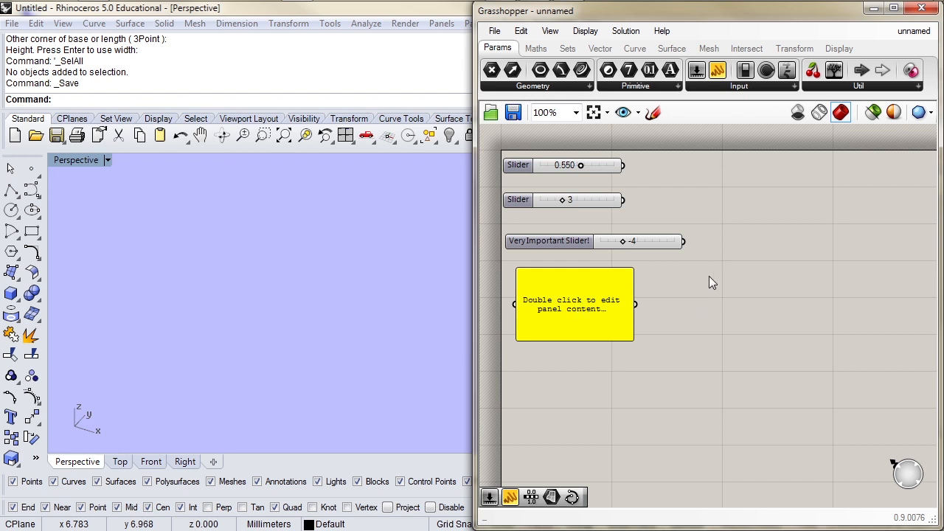
double_click(710, 283)
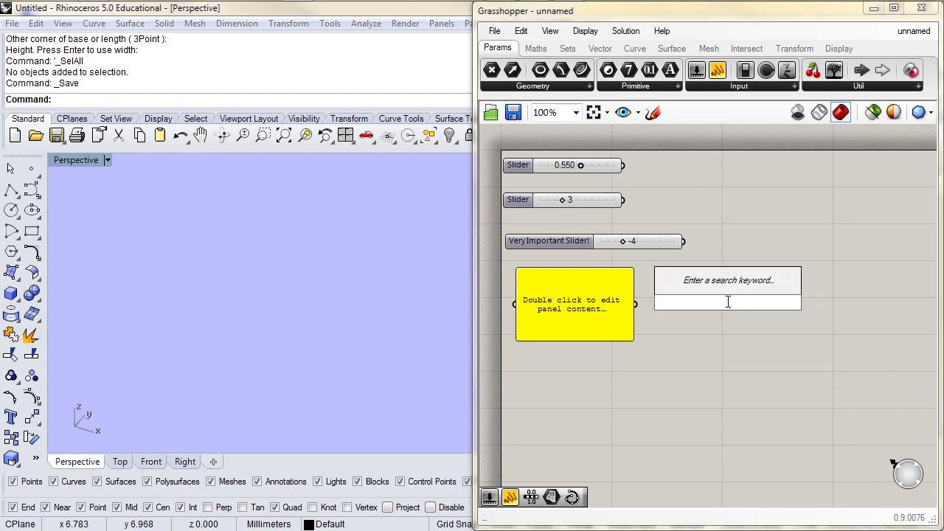
text("Hello)
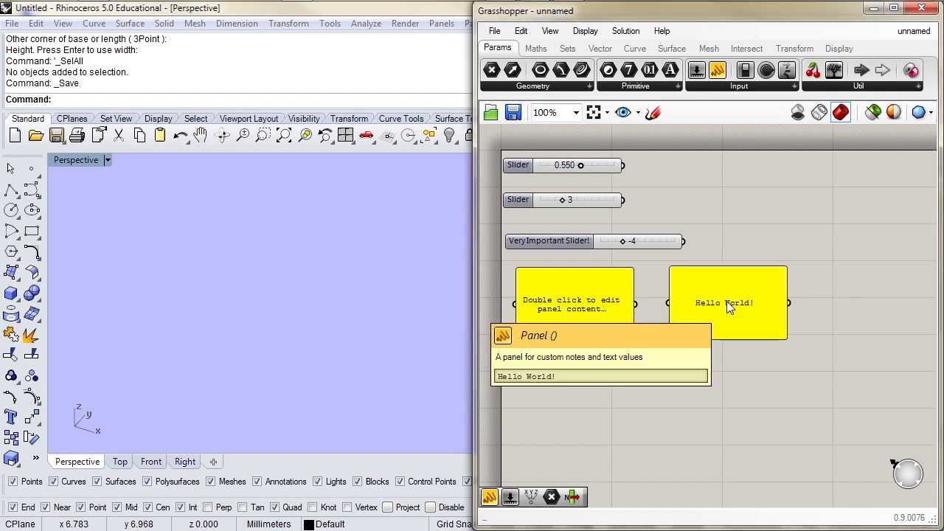
mouse_move(749, 369)
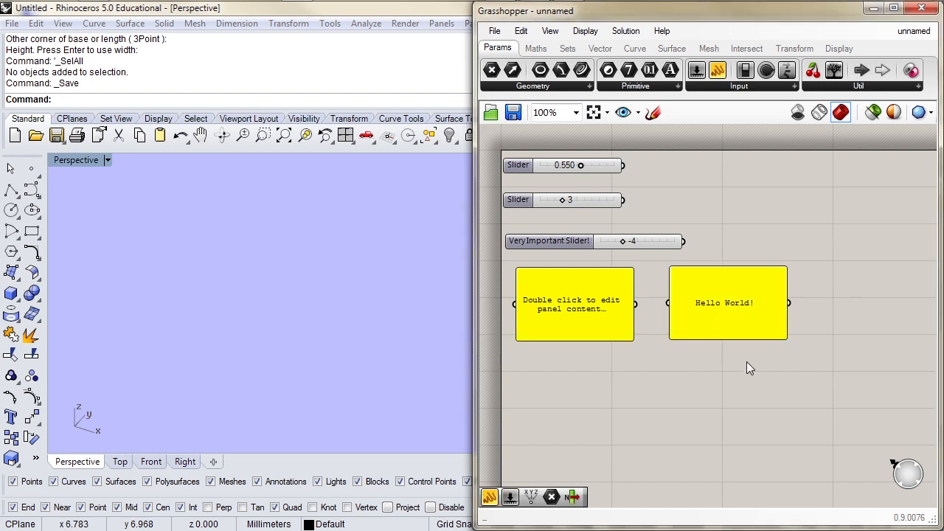
mouse_move(755, 96)
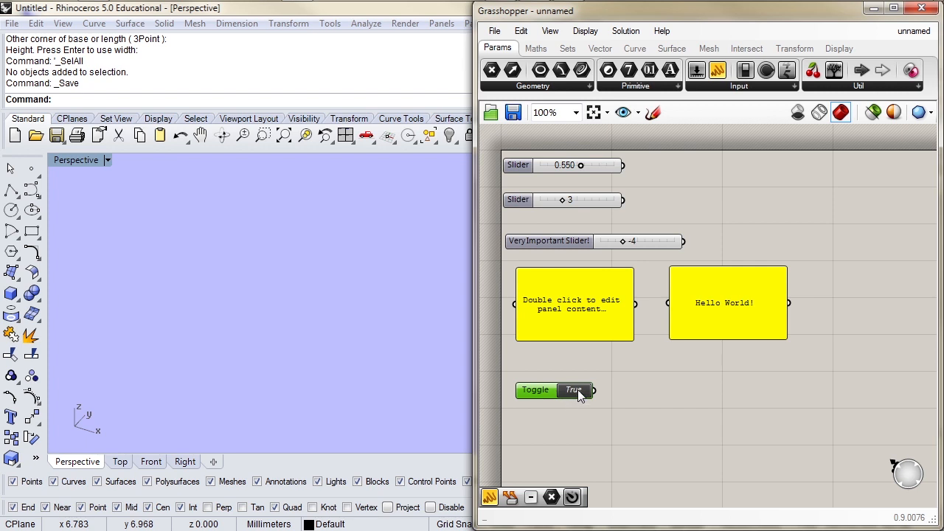
mouse_move(575, 416)
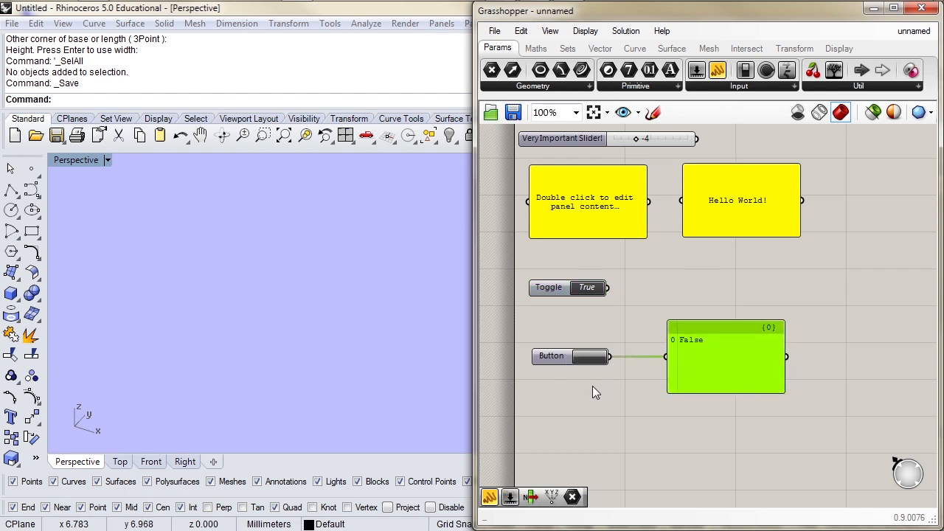
click(583, 355)
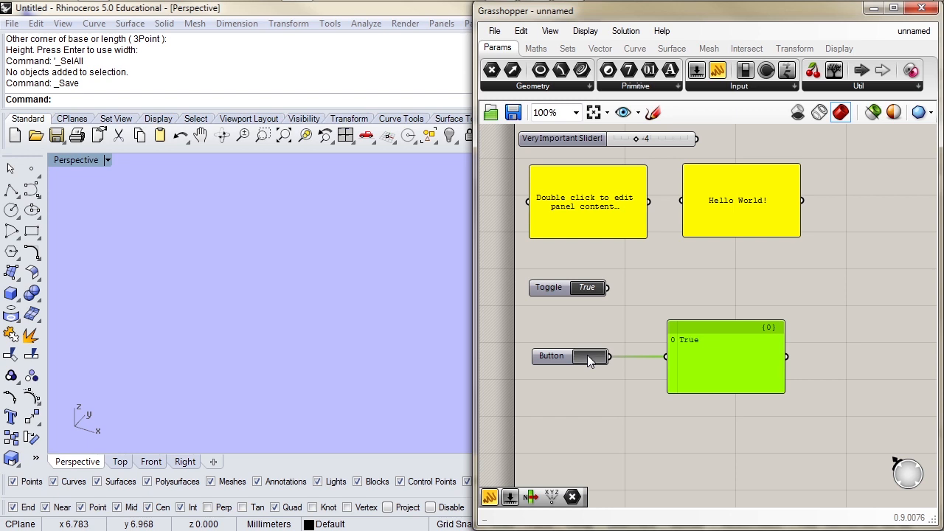
click(589, 356)
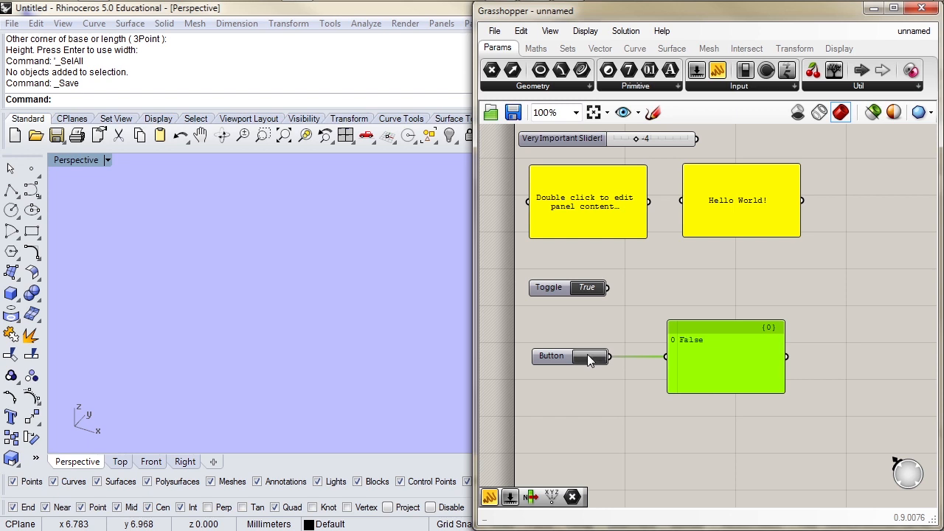
right_click(568, 355)
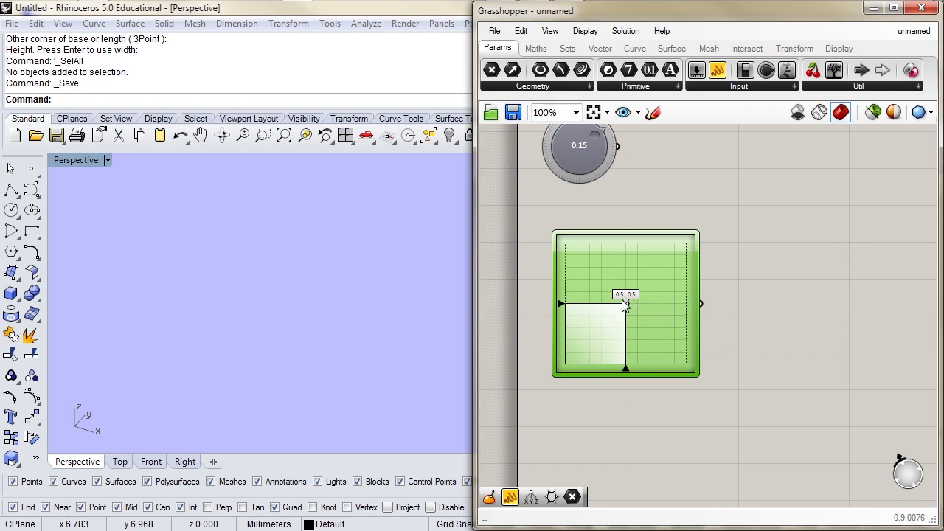
Move the MD slider point and check its X and Y domains are 0.0 to 1.0.
drag(625, 303, 612, 326)
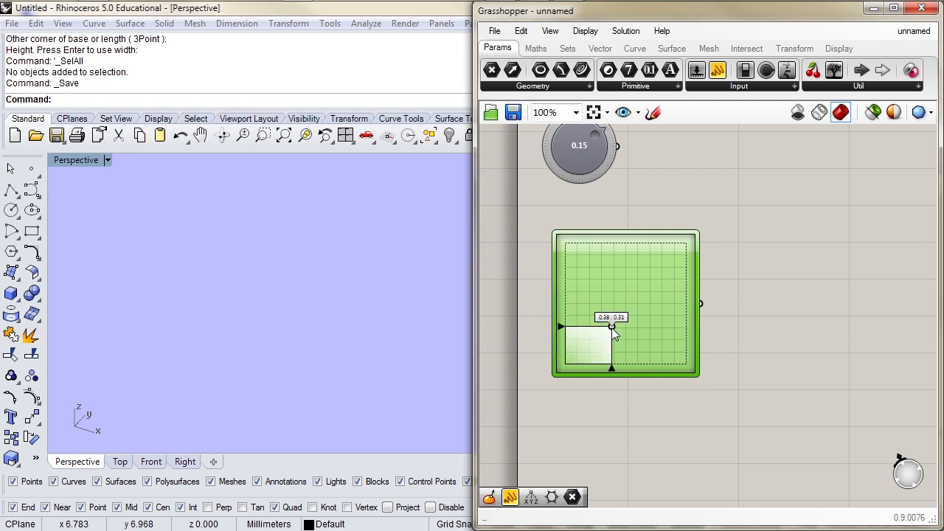
double_click(625, 302)
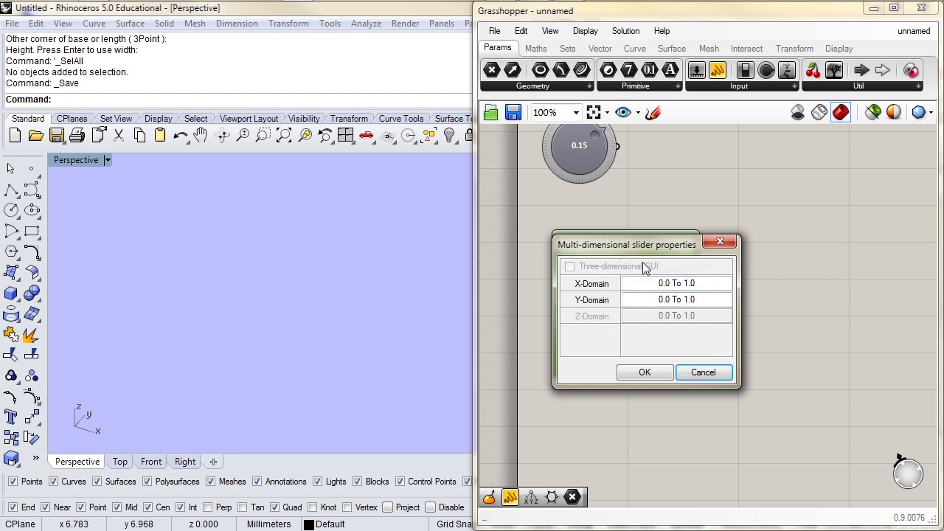
mouse_move(599, 276)
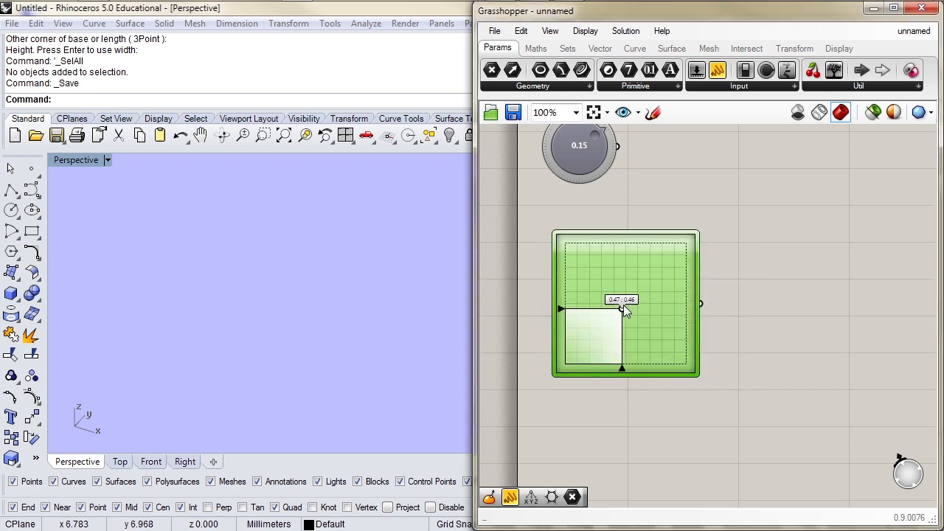
click(737, 86)
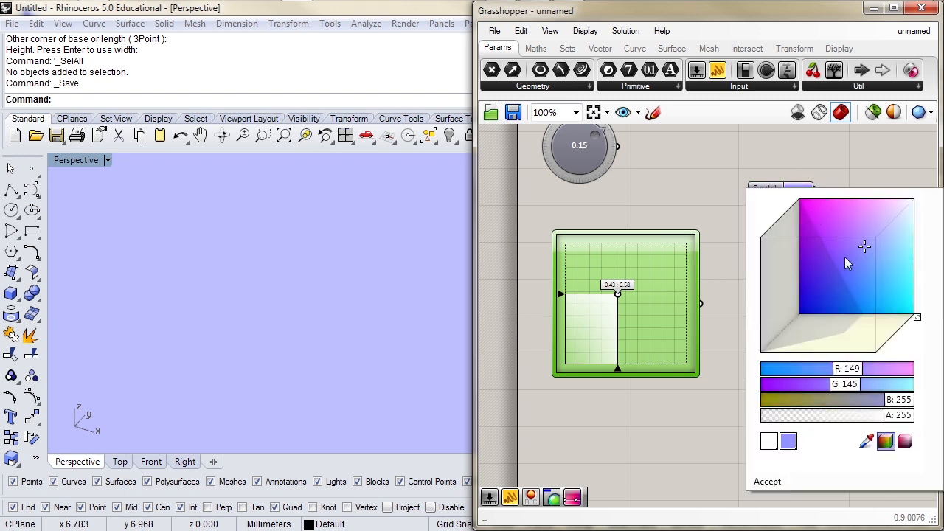
Pick a magenta shade (about R 211, G 57, B 255) for the colour swatch.
click(824, 218)
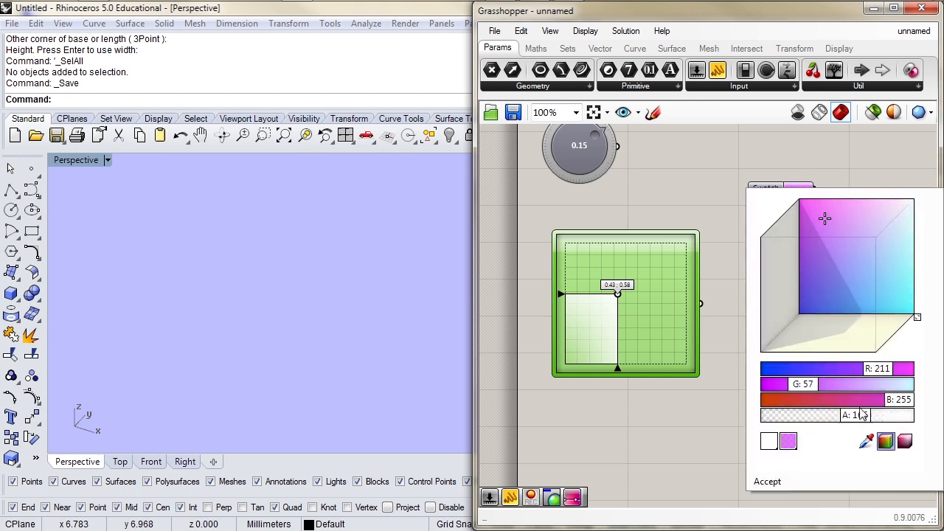
click(738, 86)
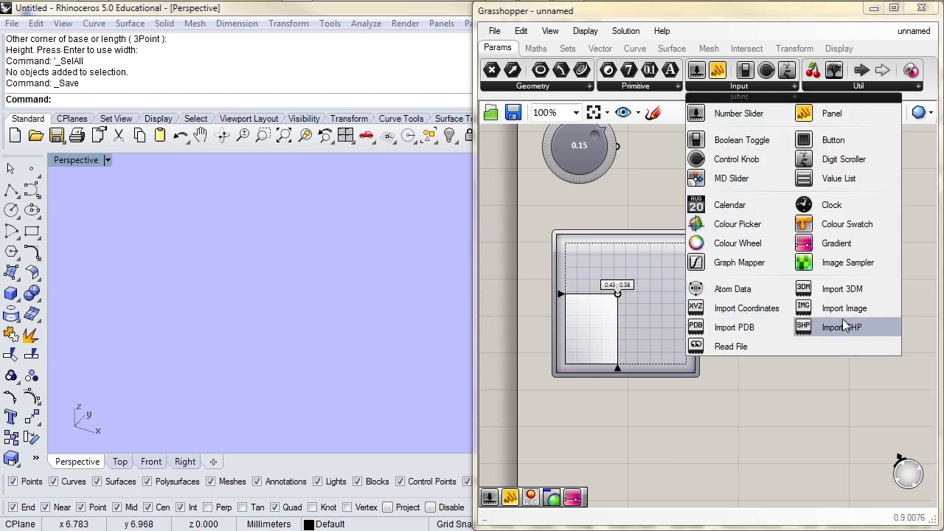
mouse_move(746, 309)
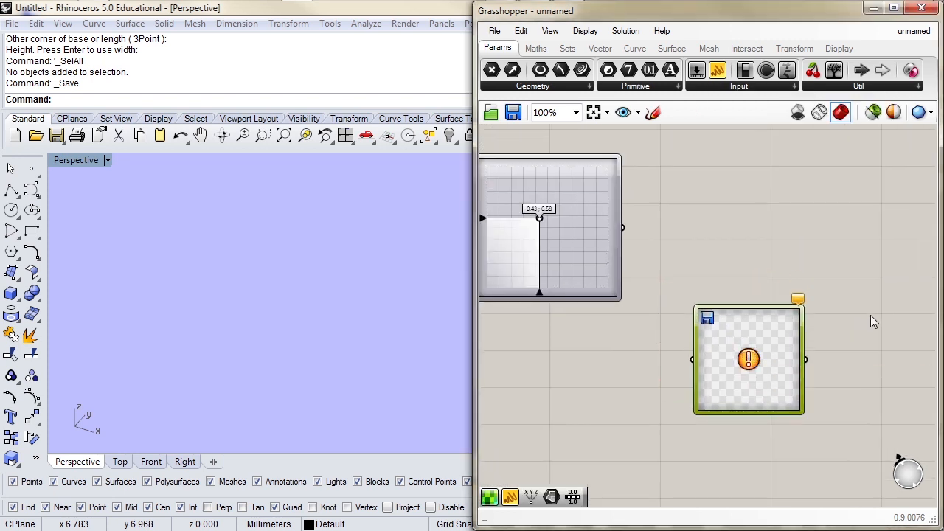
Load thing4 color.png into the Image Sampler and confirm its settings.
double_click(748, 359)
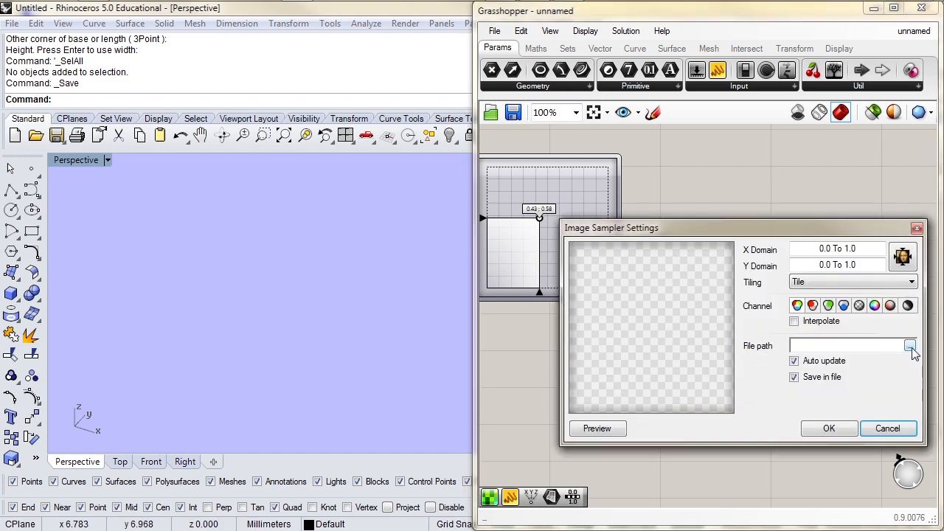
click(912, 345)
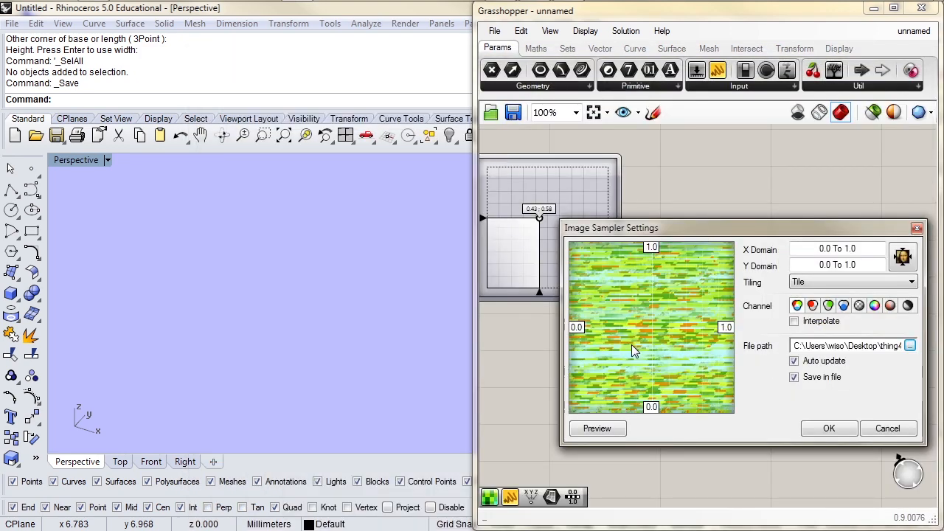
mouse_move(631, 404)
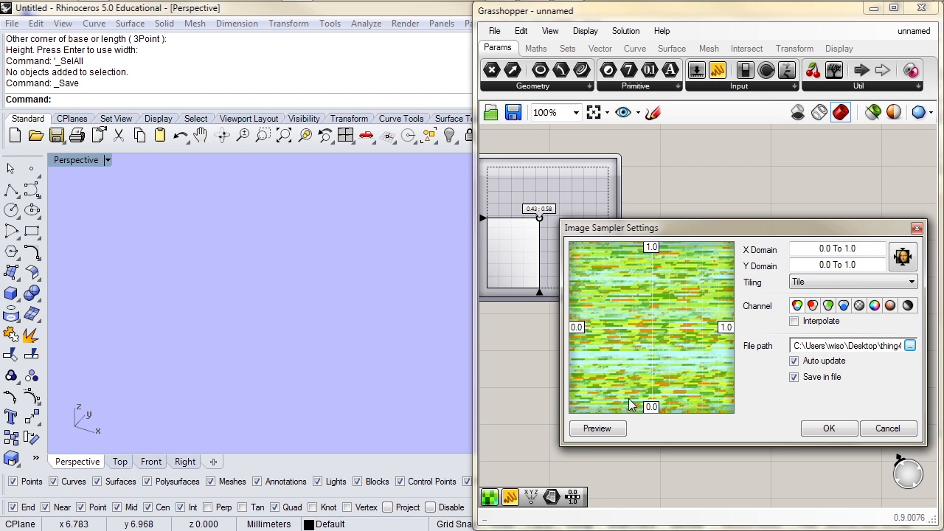
mouse_move(655, 250)
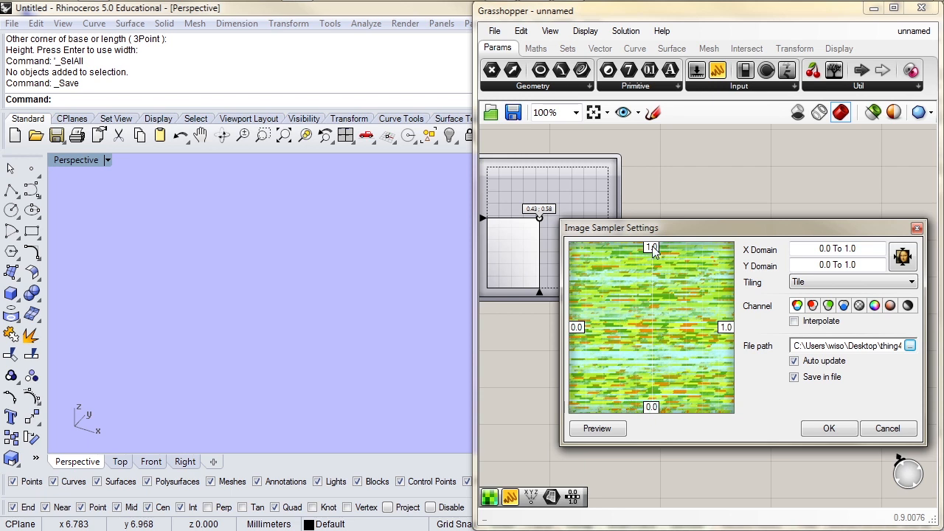
mouse_move(685, 293)
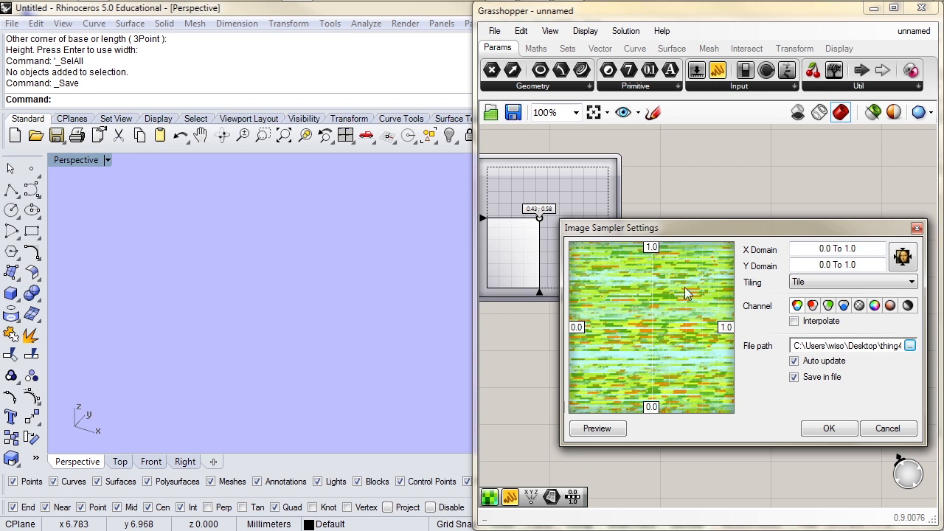
mouse_move(760, 316)
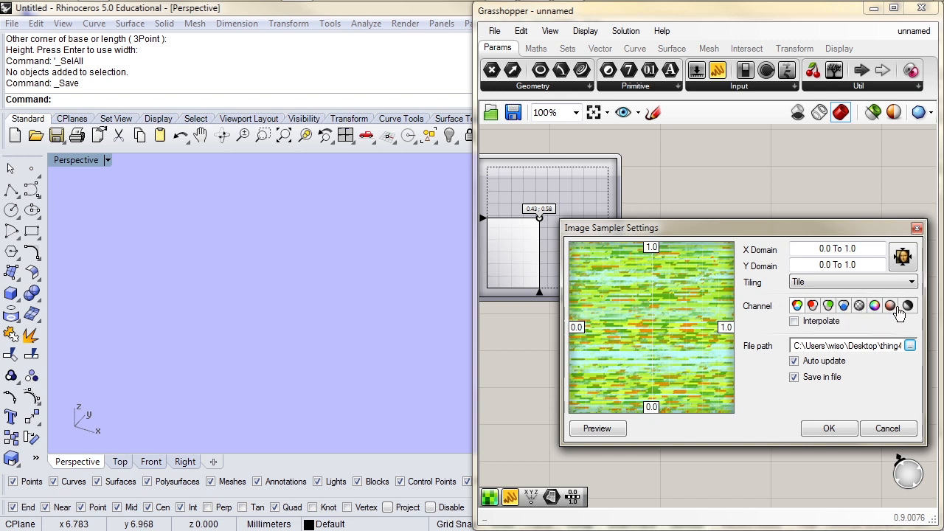
mouse_move(843, 305)
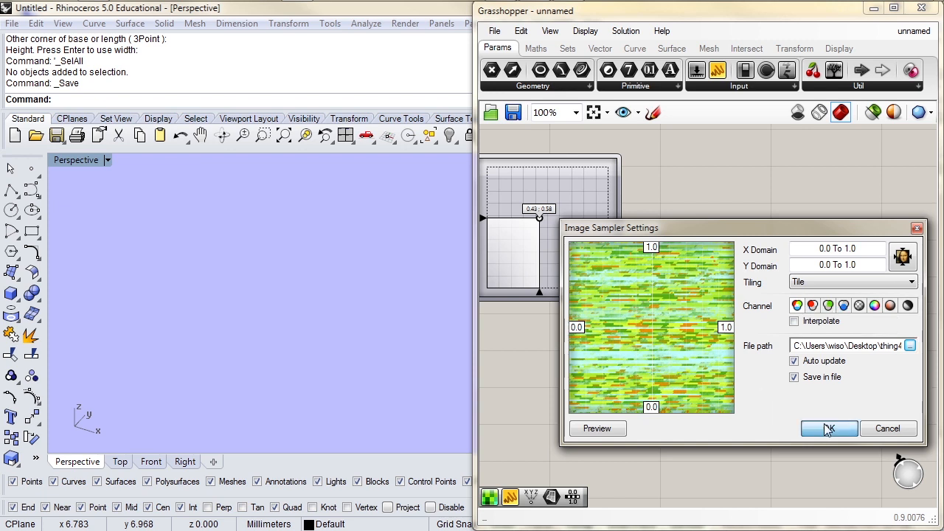
click(828, 428)
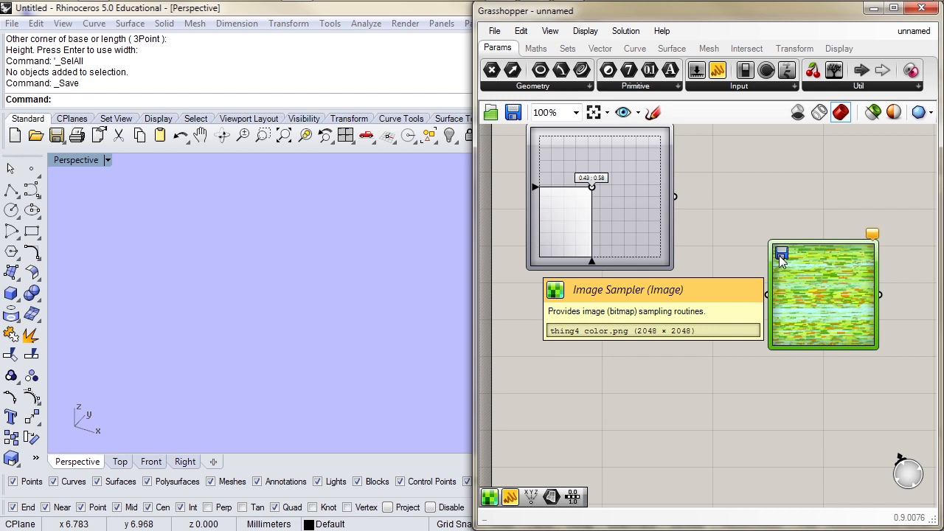
mouse_move(662, 343)
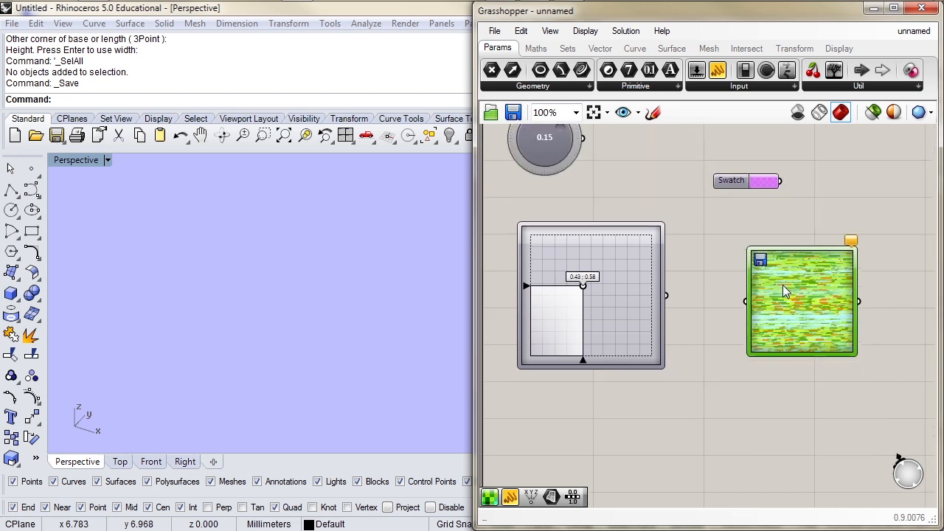
Wire the MD slider into the Image Sampler and move its point to sample colours like 83,174,16.
drag(583, 286, 608, 295)
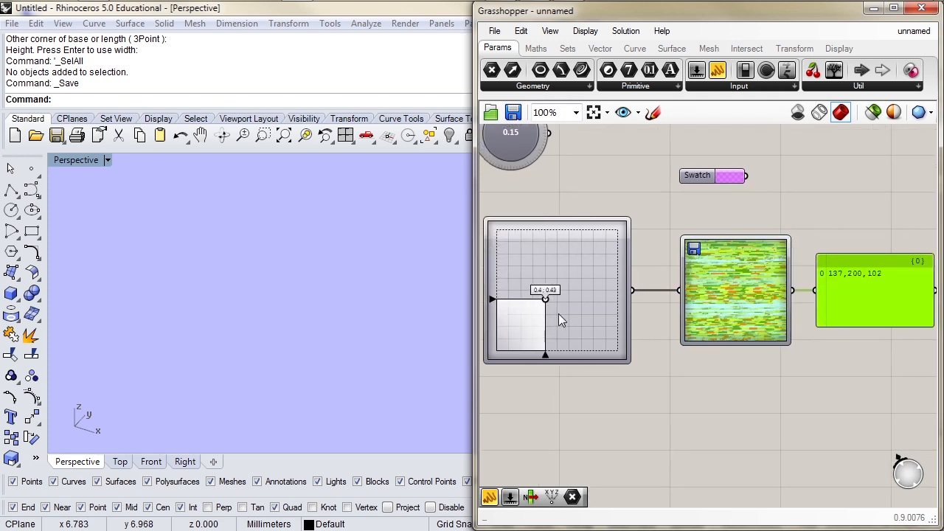
drag(544, 298, 617, 353)
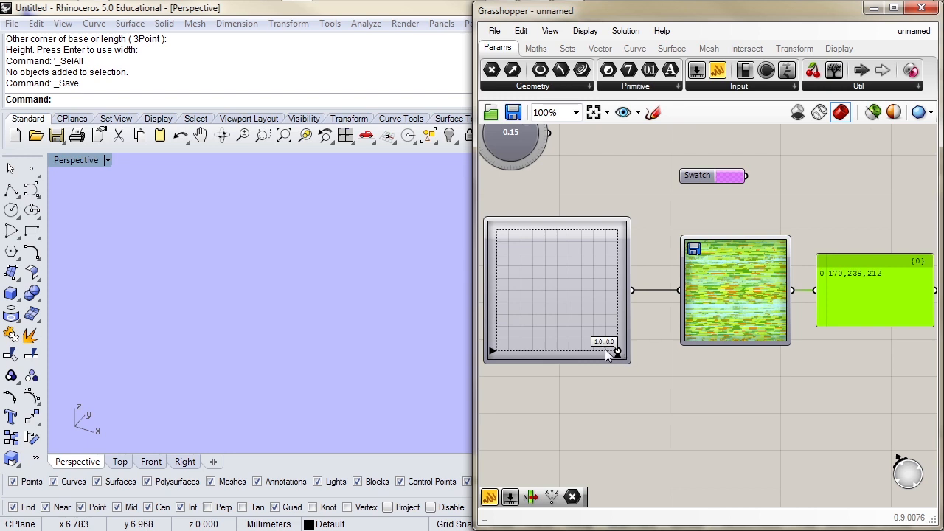
mouse_move(607, 323)
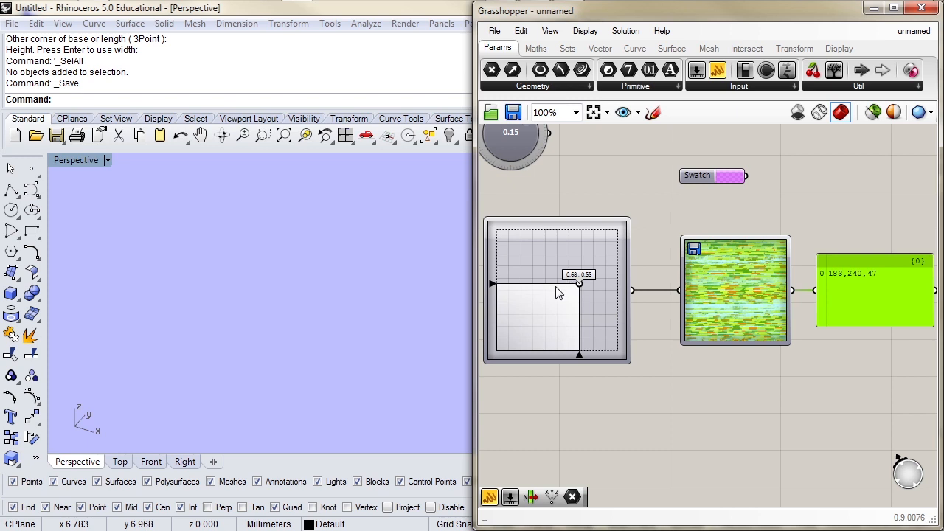
drag(578, 283, 569, 268)
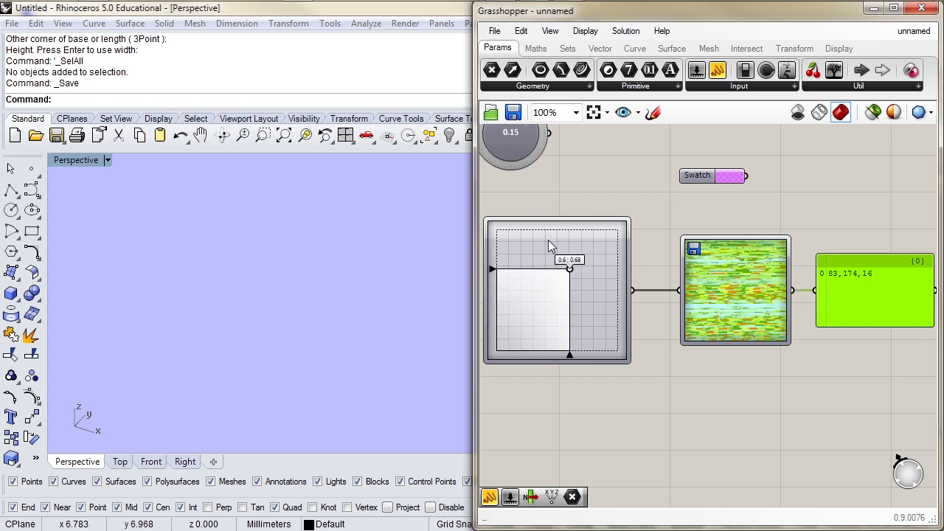
mouse_move(896, 273)
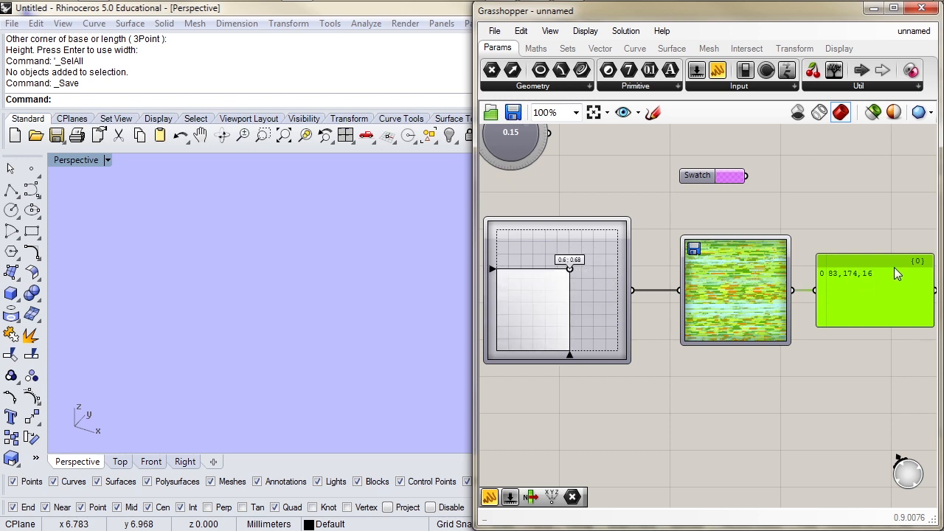
mouse_move(844, 288)
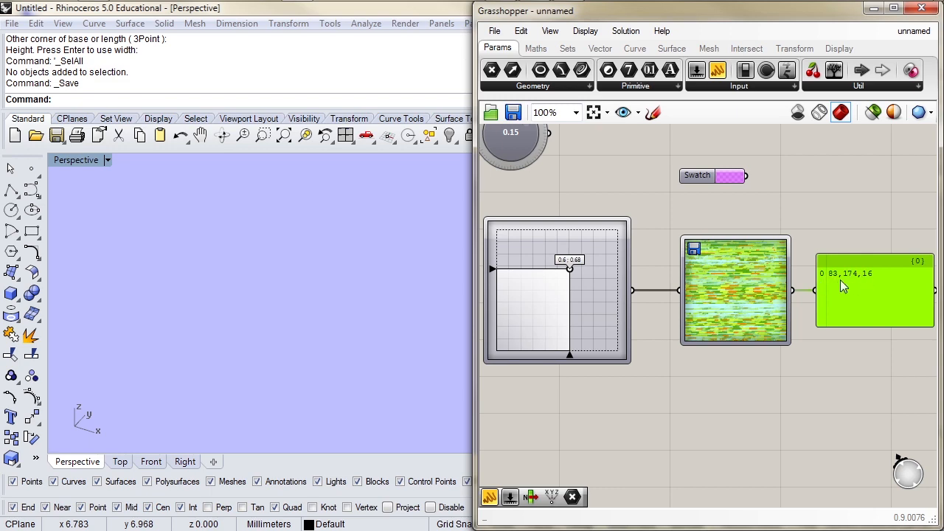
mouse_move(833, 225)
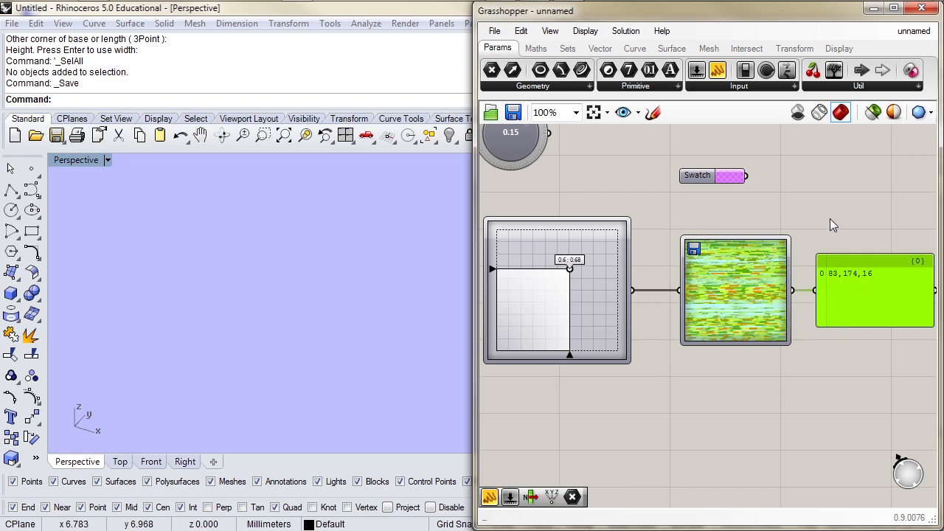